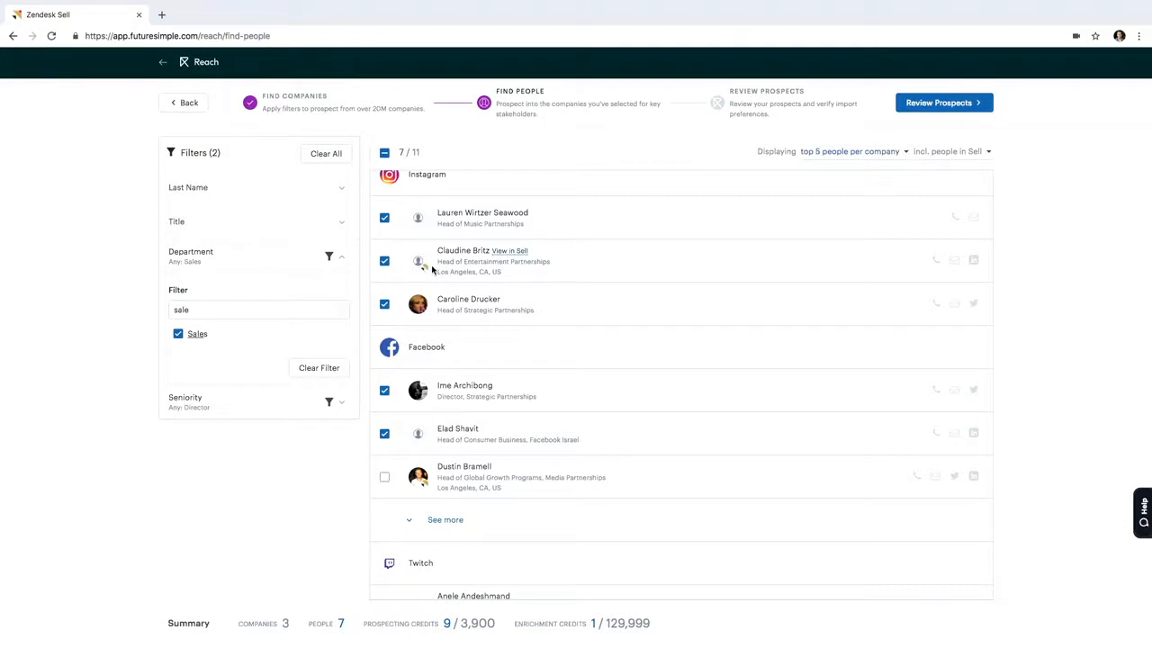
mouse_move(428, 274)
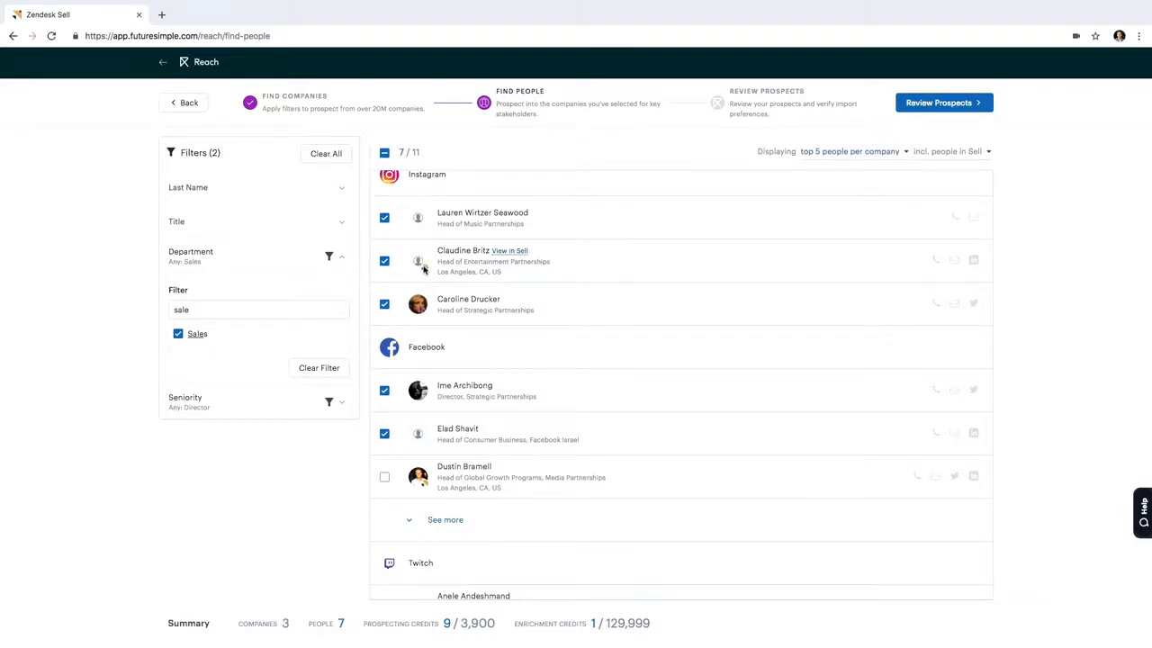
click(385, 261)
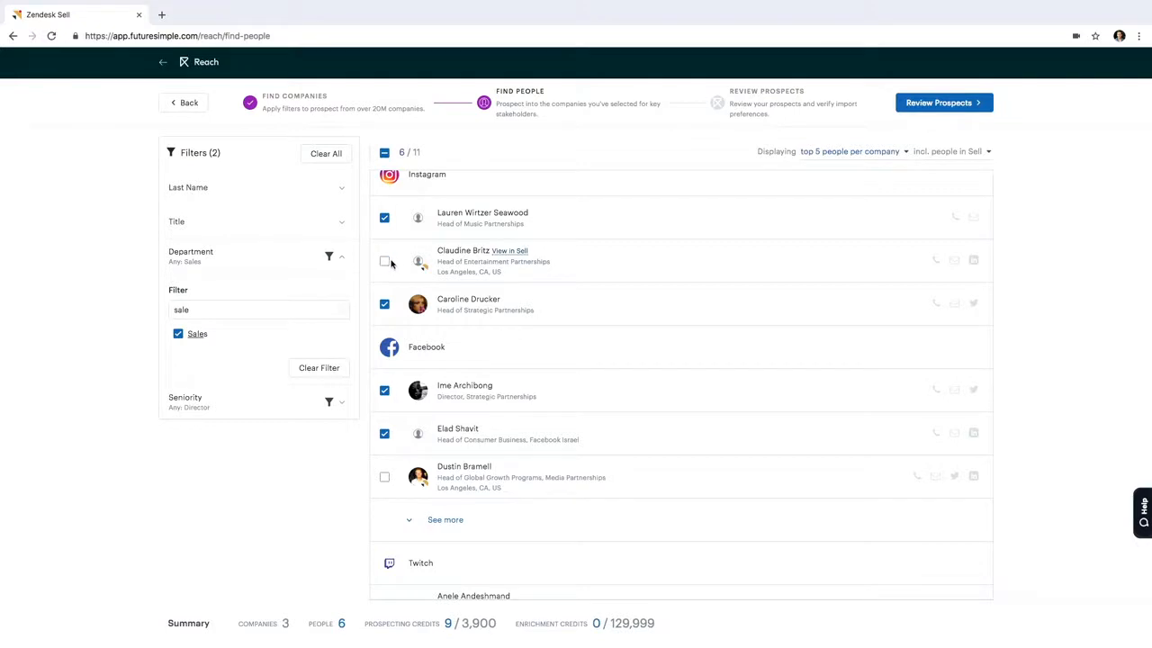
mouse_move(917, 262)
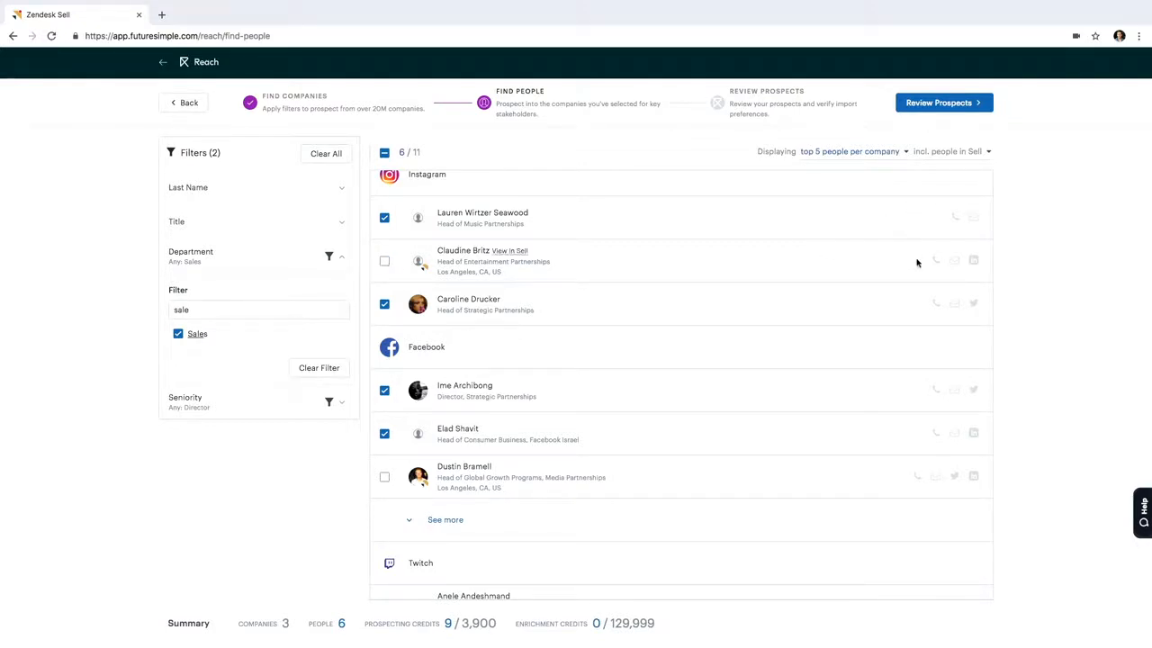
mouse_move(993, 283)
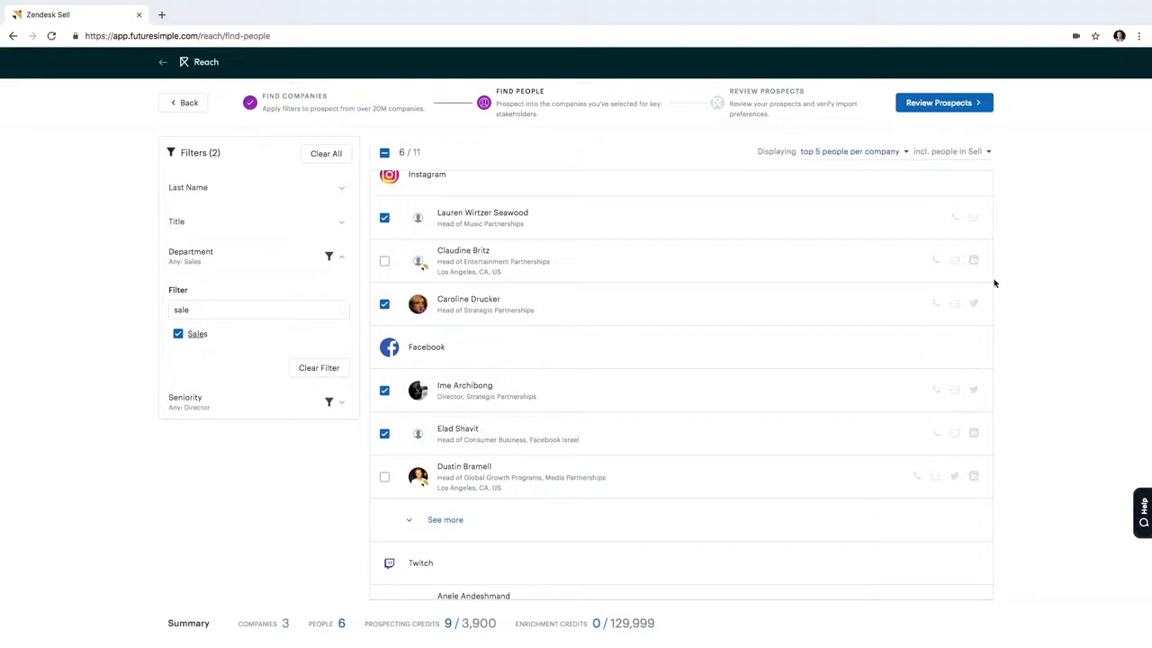
mouse_move(1008, 513)
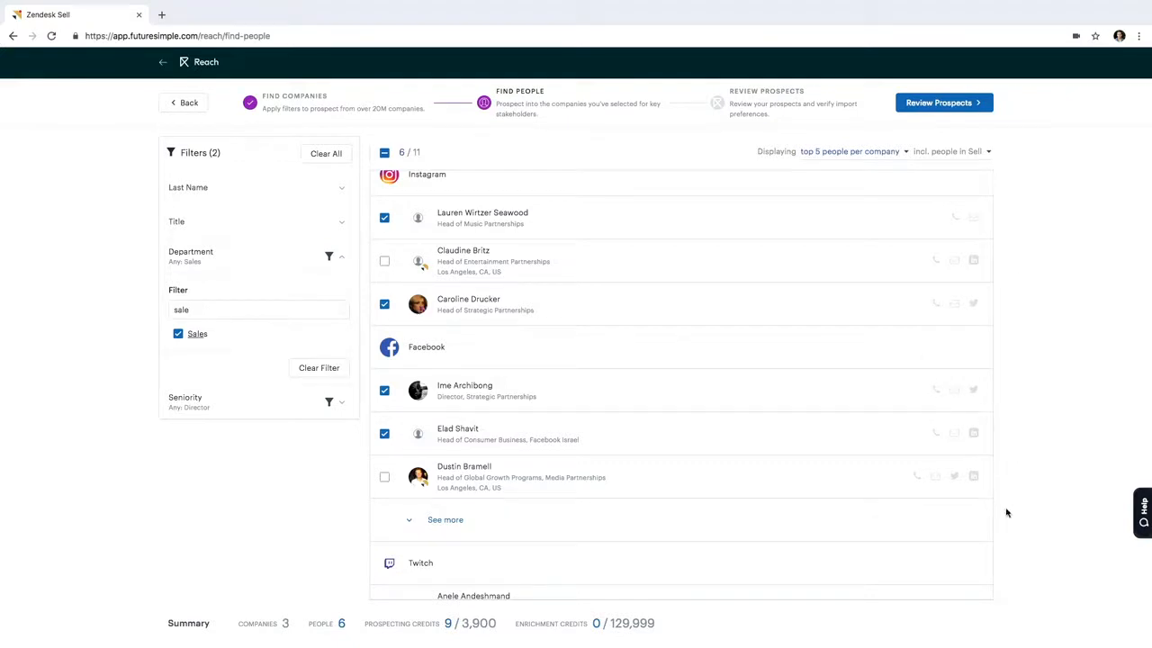
mouse_move(939, 441)
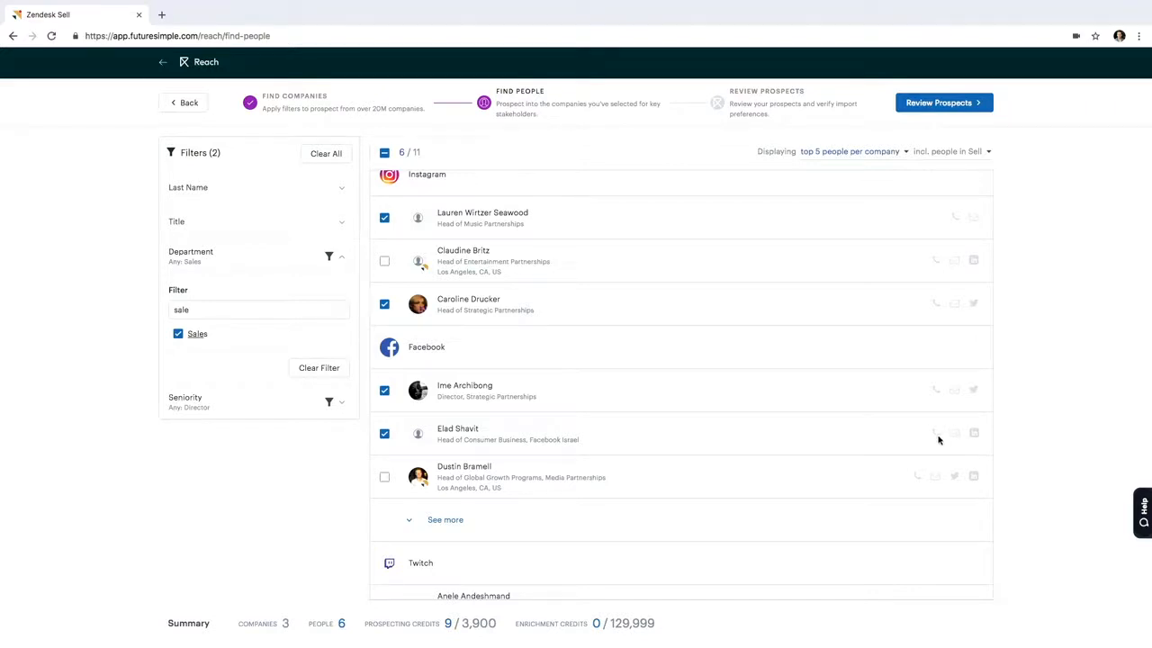
mouse_move(972, 434)
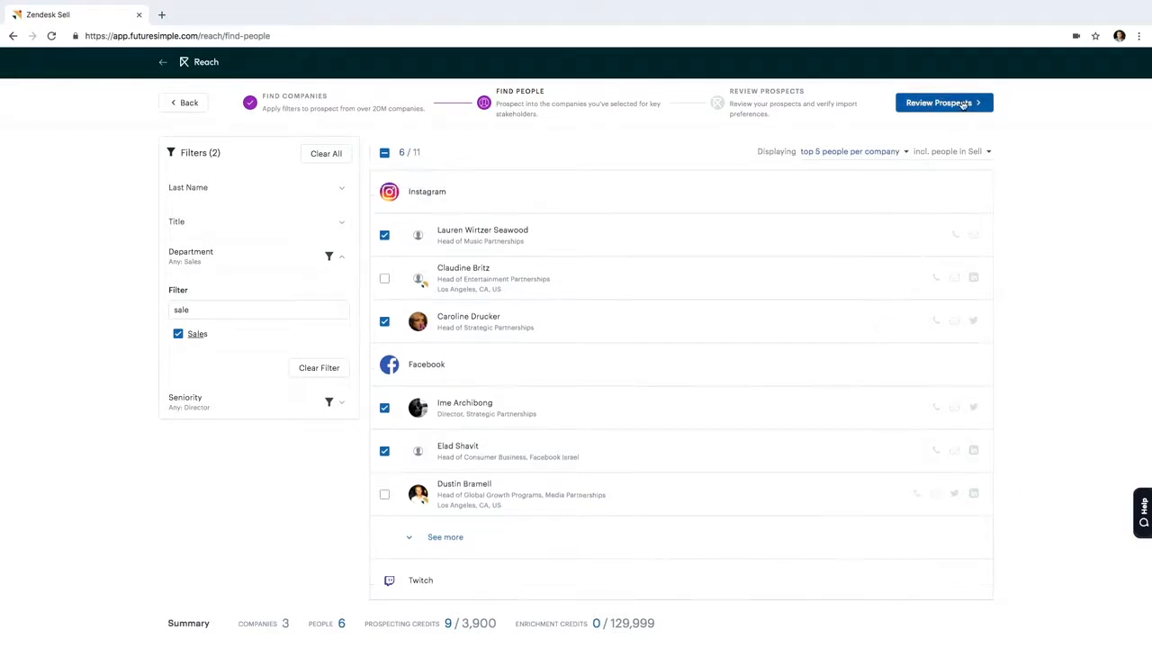
- Review the 6 chosen prospects from 3 companies to be imported as Leads for 9 credits
click(943, 101)
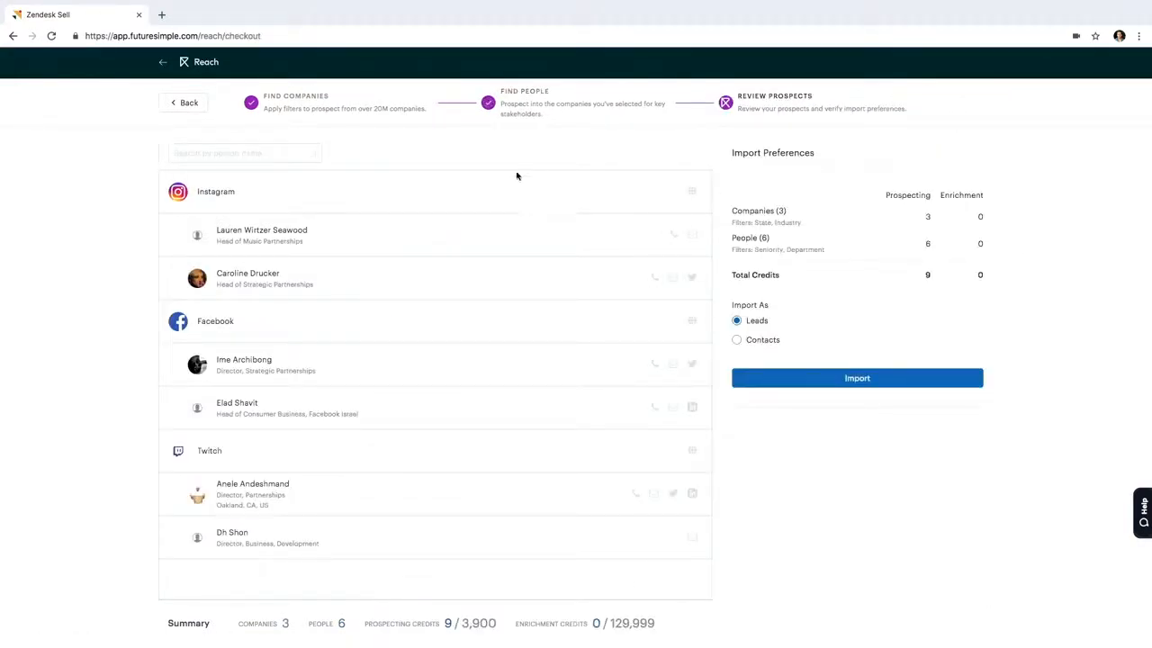
scroll(down, 3)
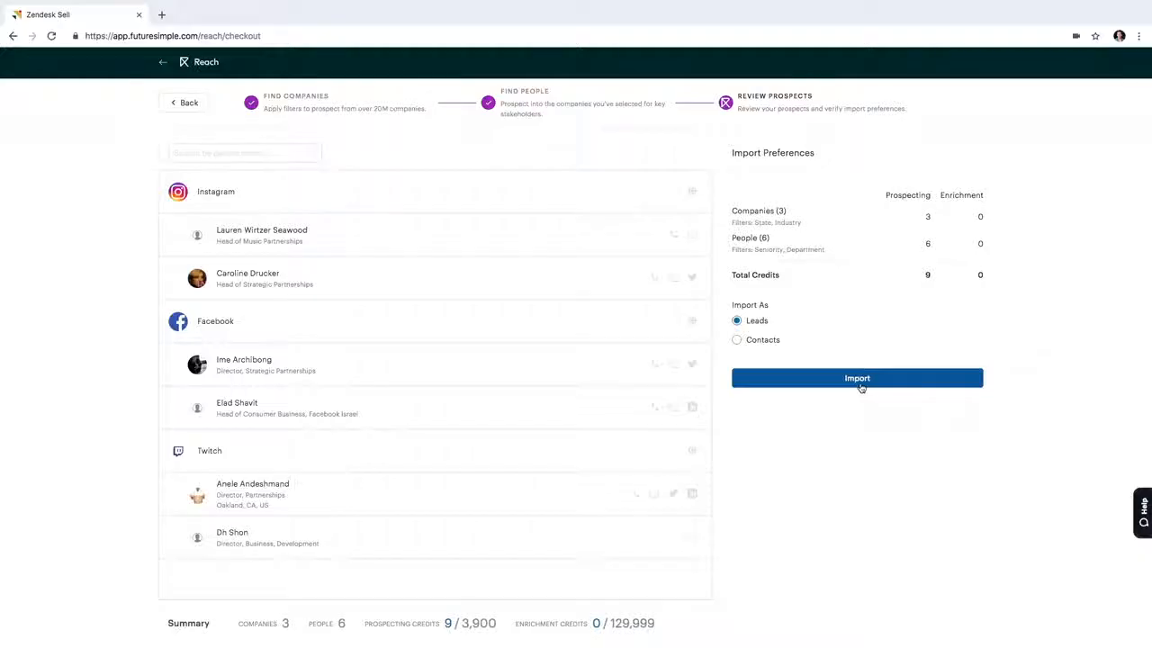
- Import the prospects as leads and confirm with Import now
click(857, 378)
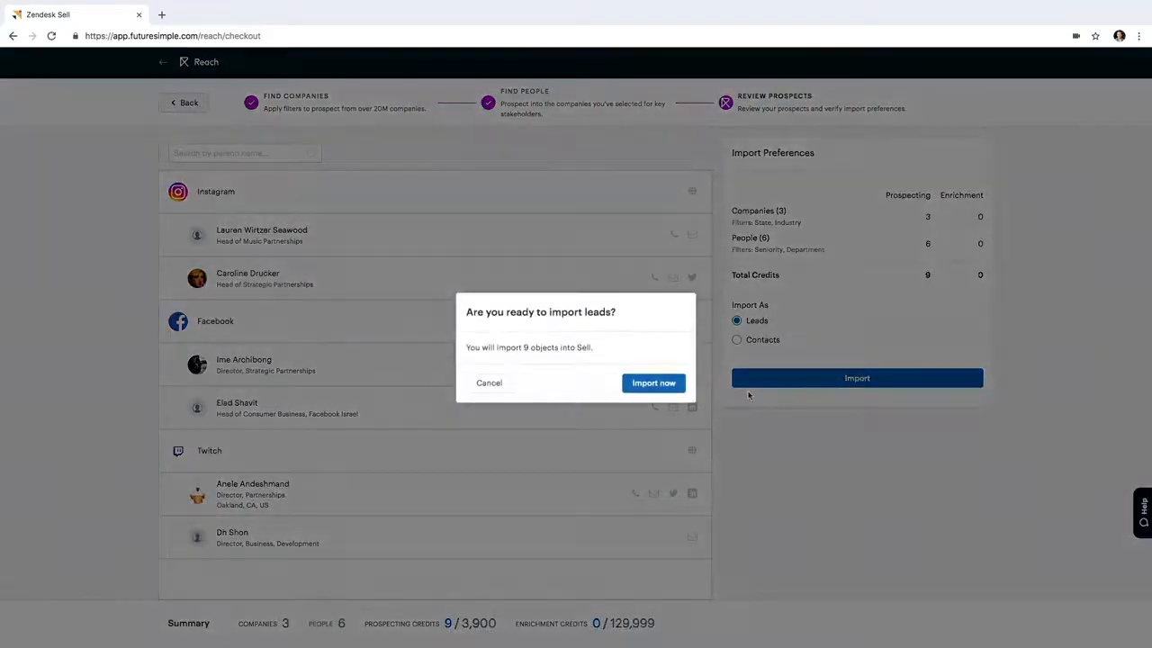
click(653, 382)
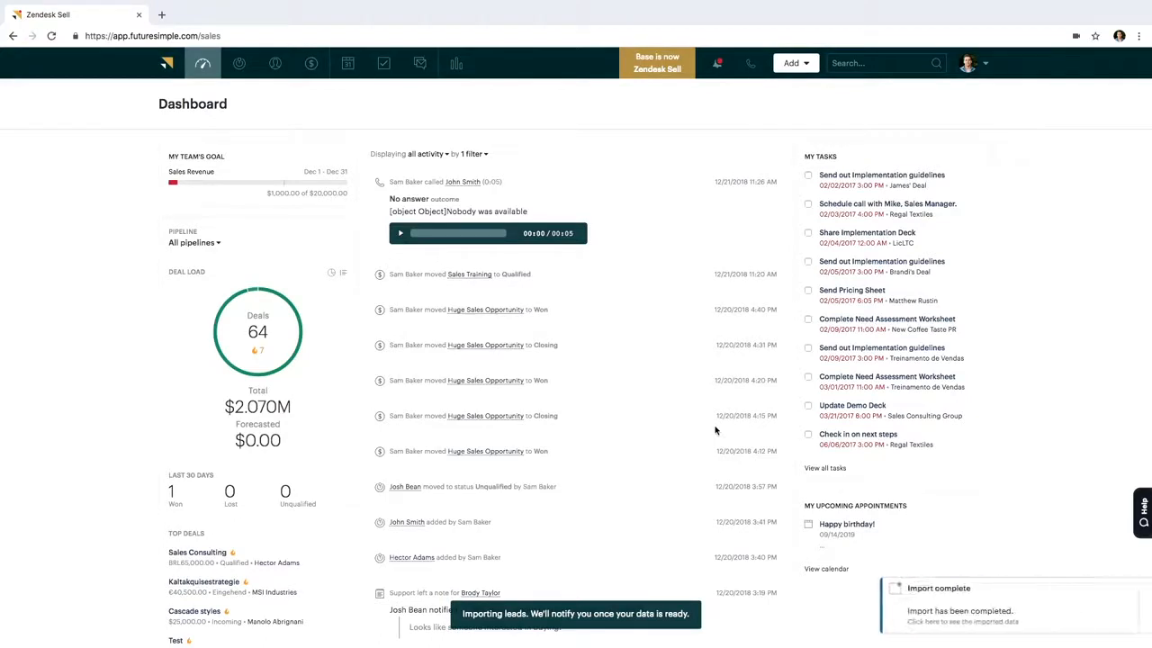
mouse_move(954, 604)
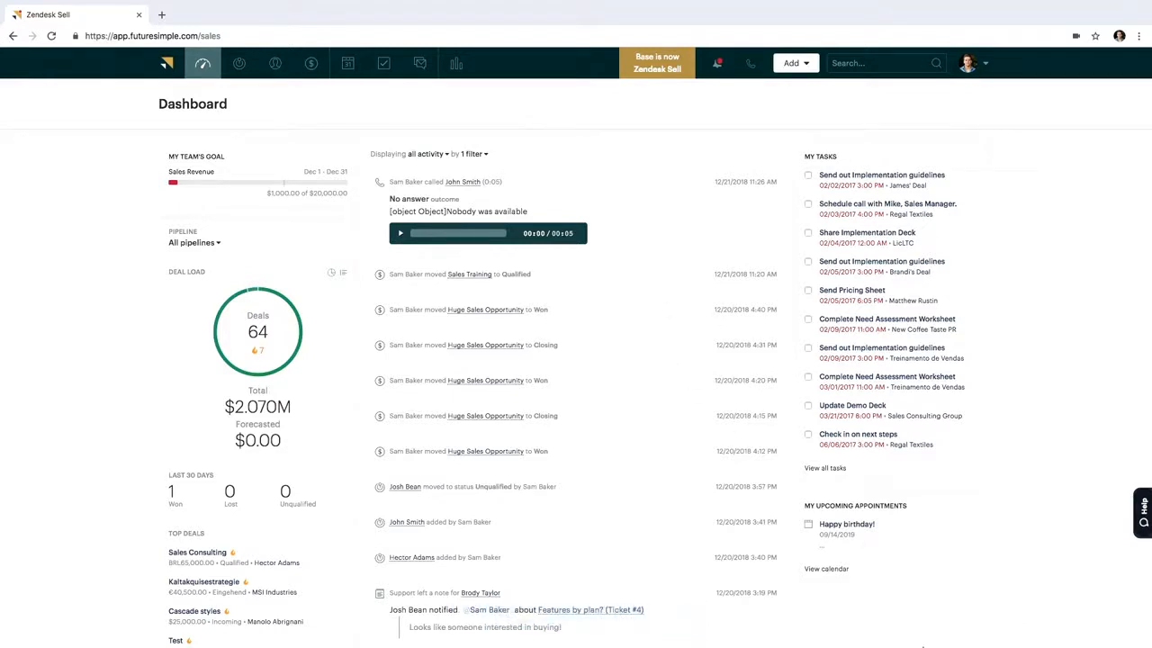
- Follow the 'Import has been completed' notification to the Imported data leads list
click(716, 63)
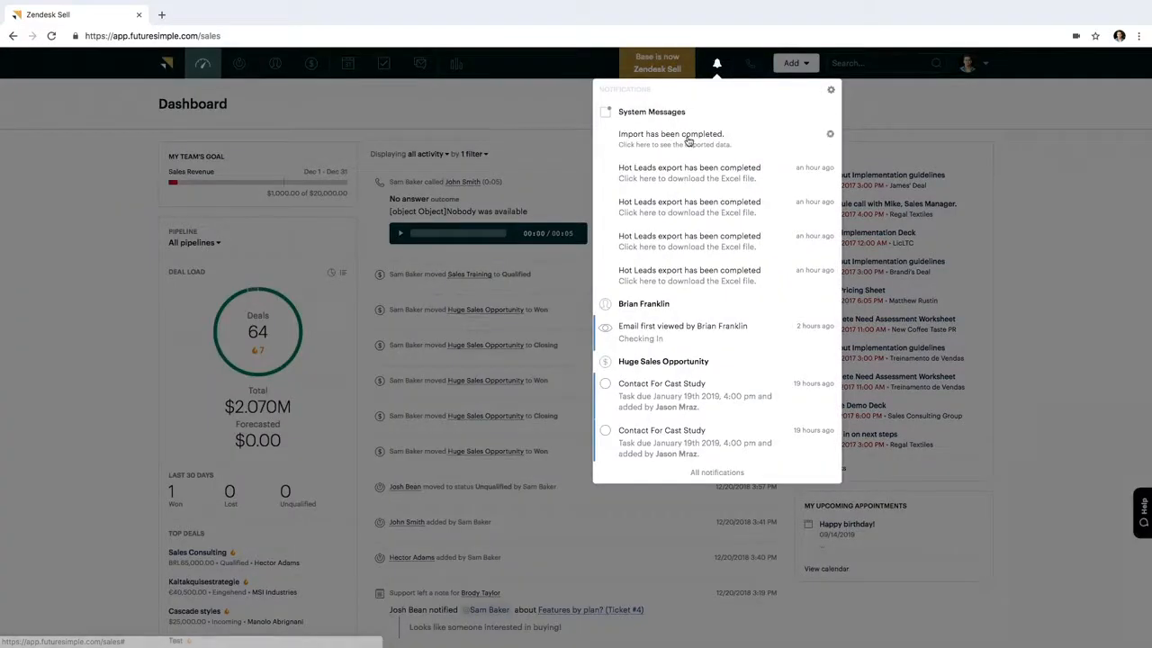
click(670, 138)
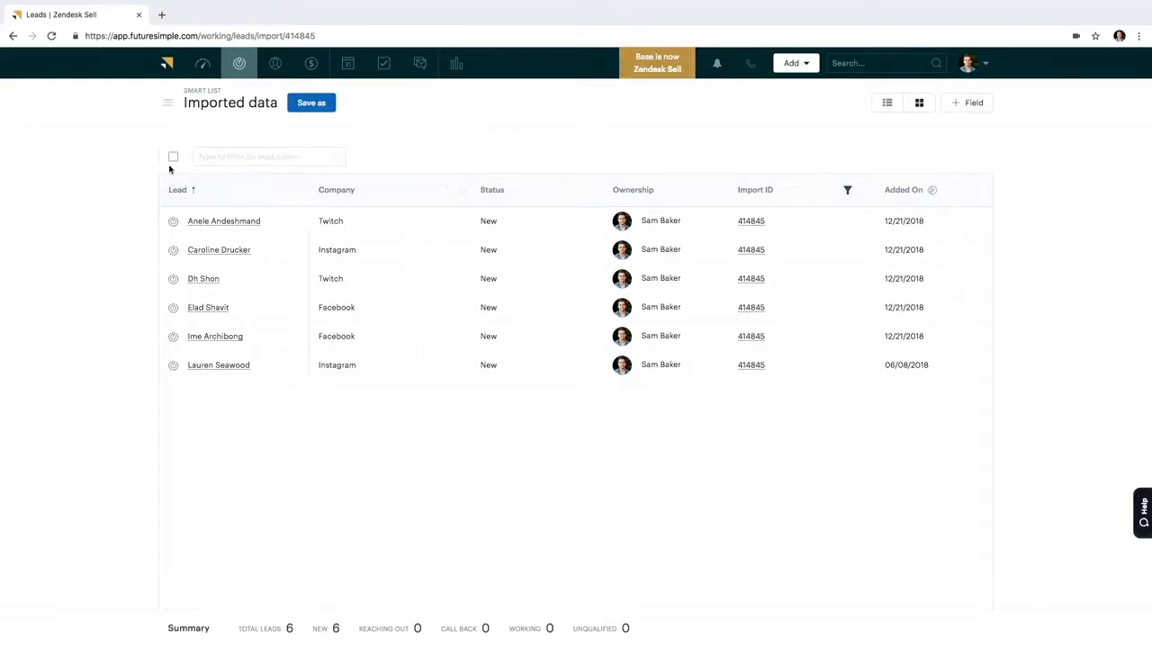
mouse_move(198, 406)
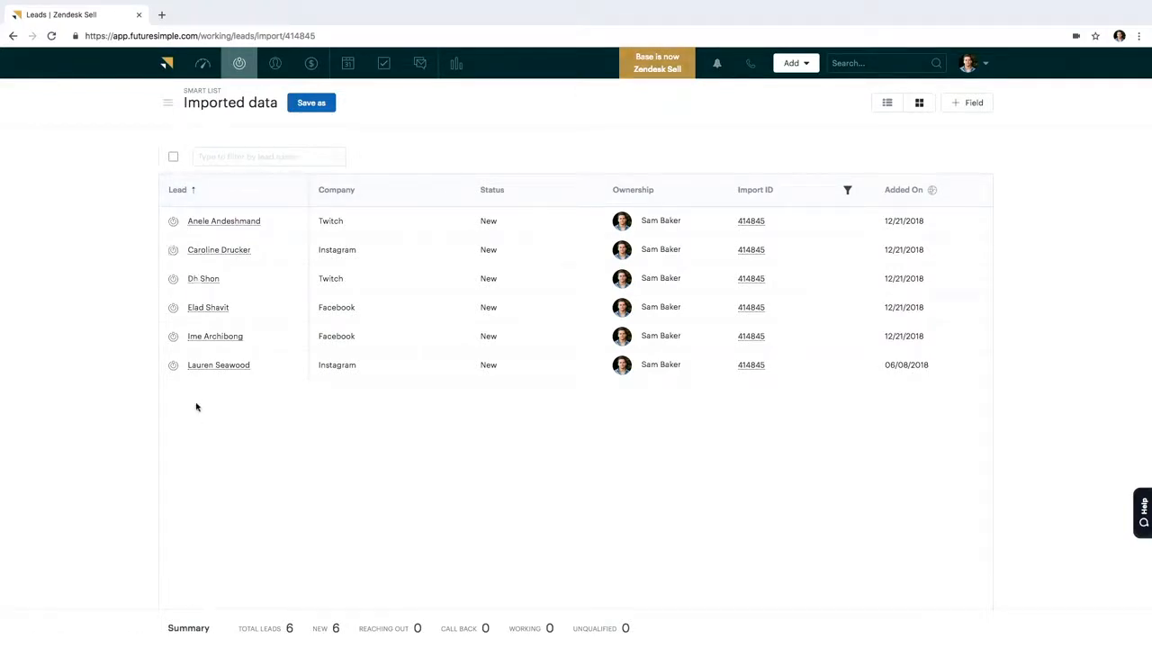
- Show the Add menu of new lead, contact, deal, import or prospect options
click(792, 63)
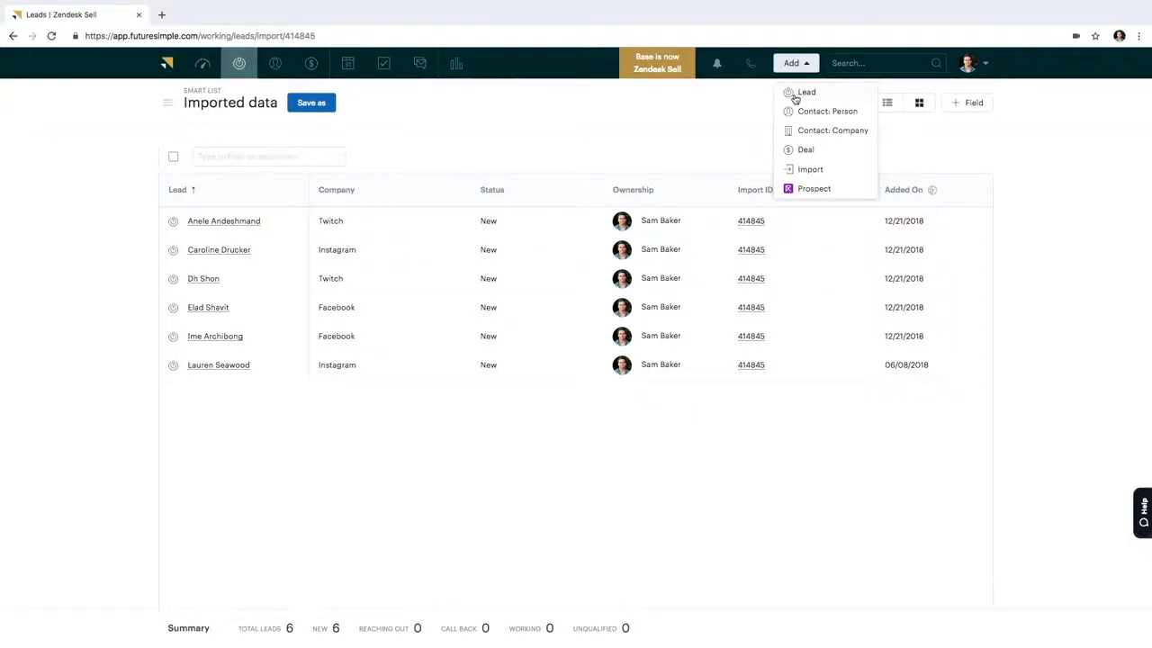
- Choose Lead to bring up a blank Add Lead form
click(806, 92)
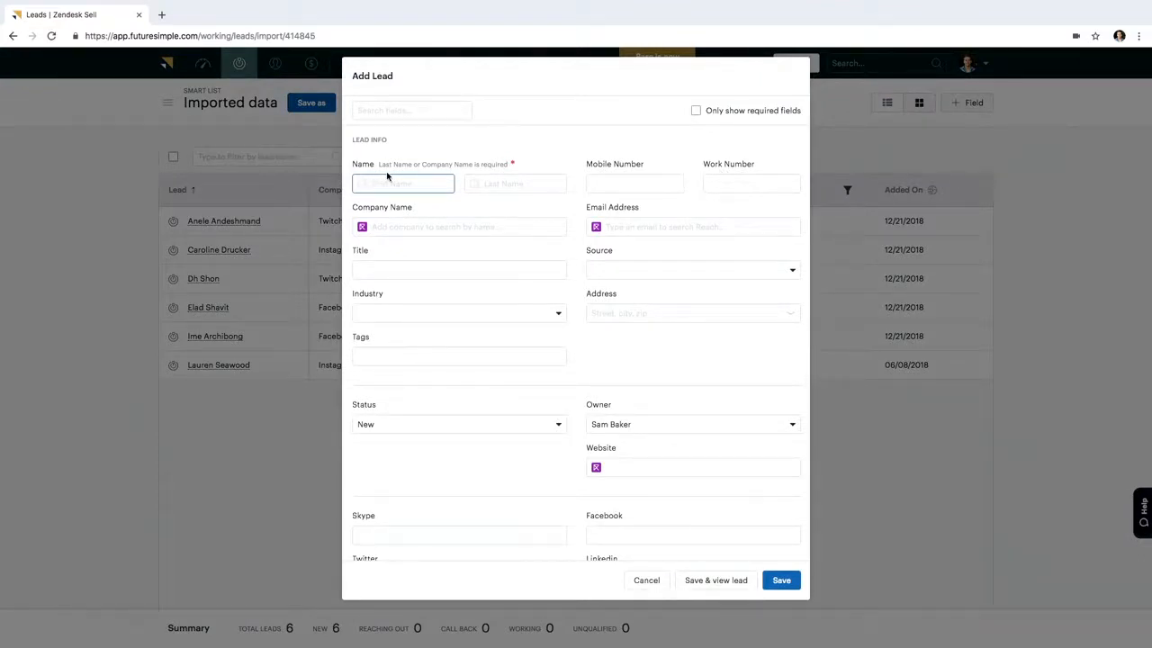
mouse_move(502, 209)
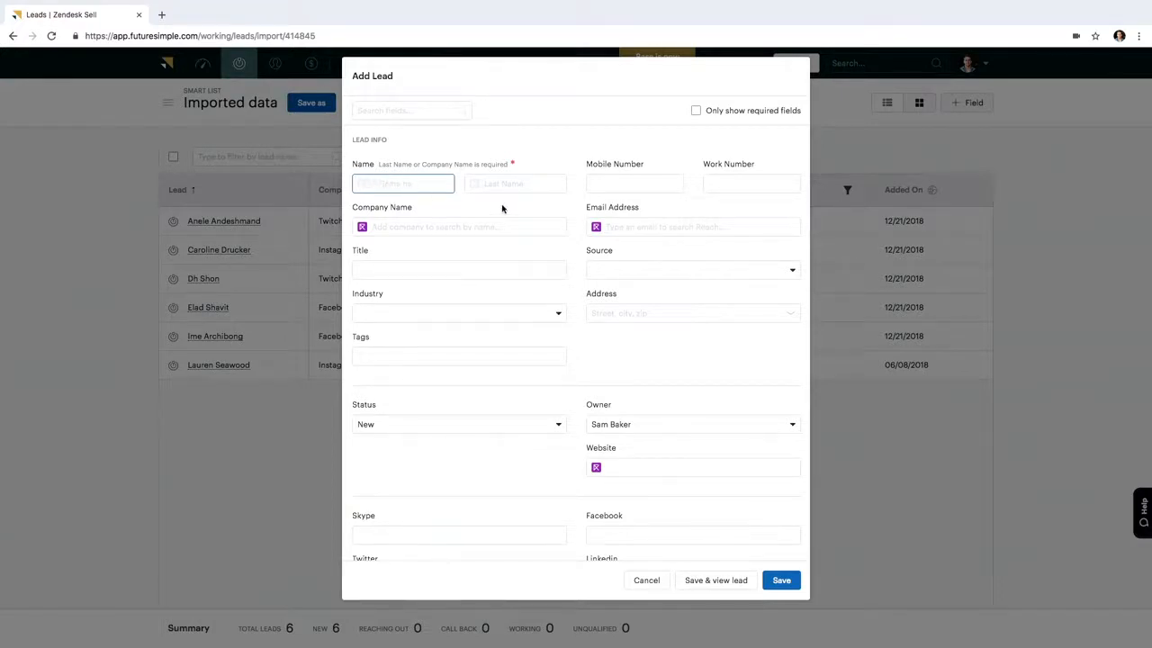